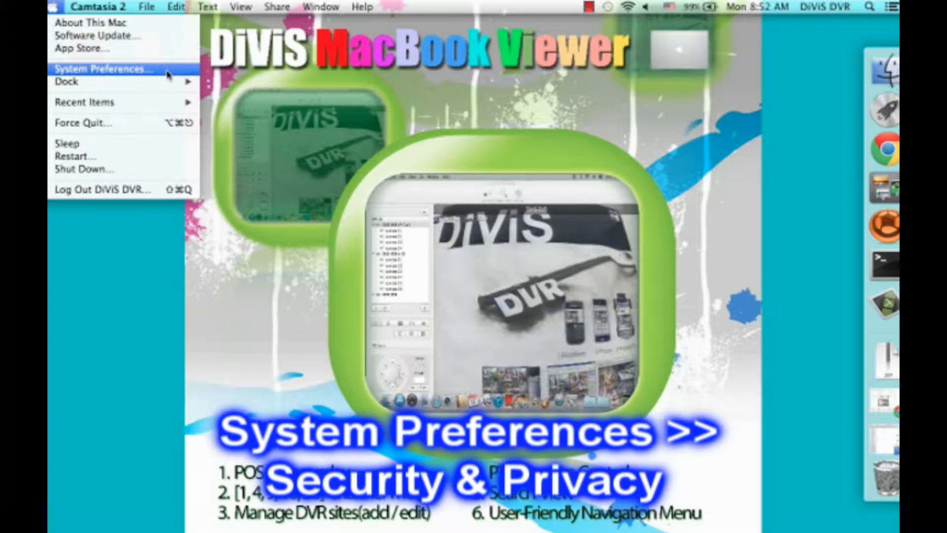
# Step: Open System Preferences and go to the Security & Privacy pane
pyautogui.click(102, 68)
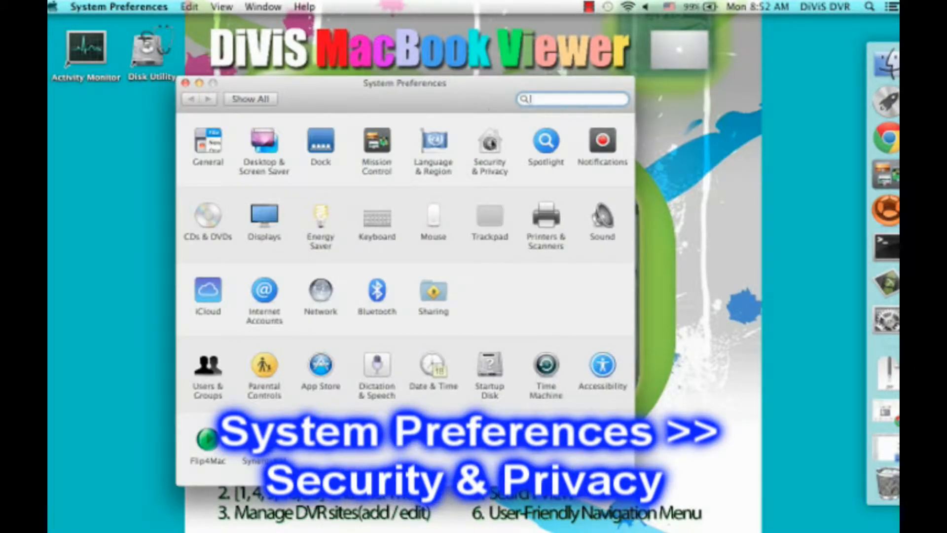
pyautogui.click(490, 143)
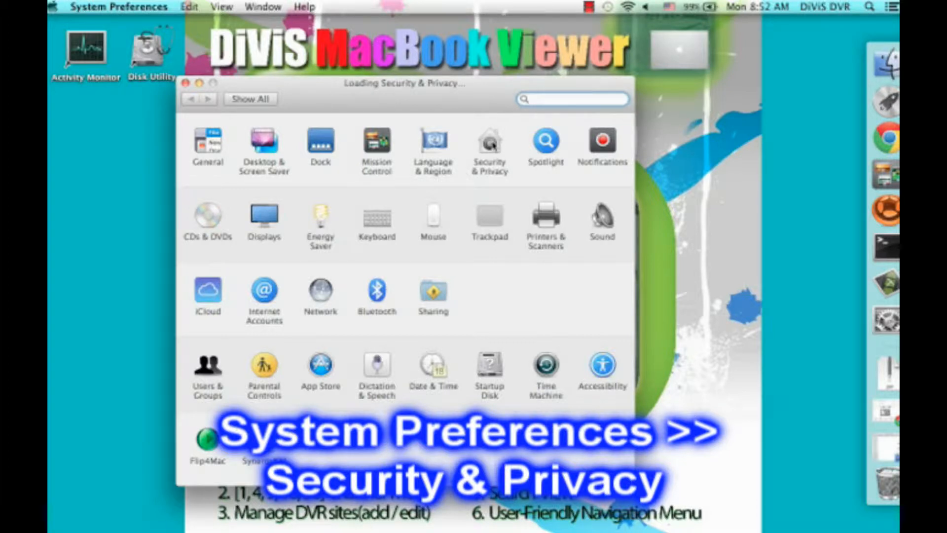
pyautogui.click(490, 145)
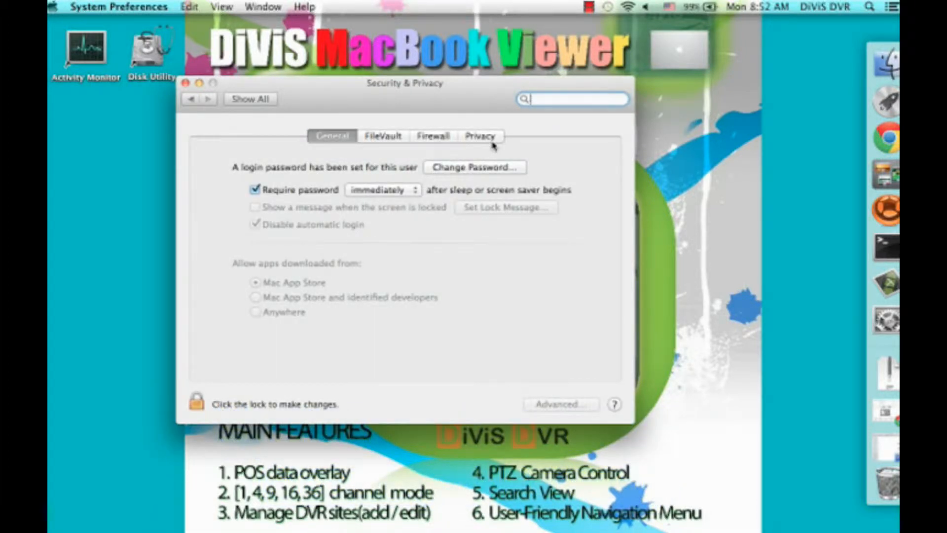
pyautogui.moveTo(221, 134)
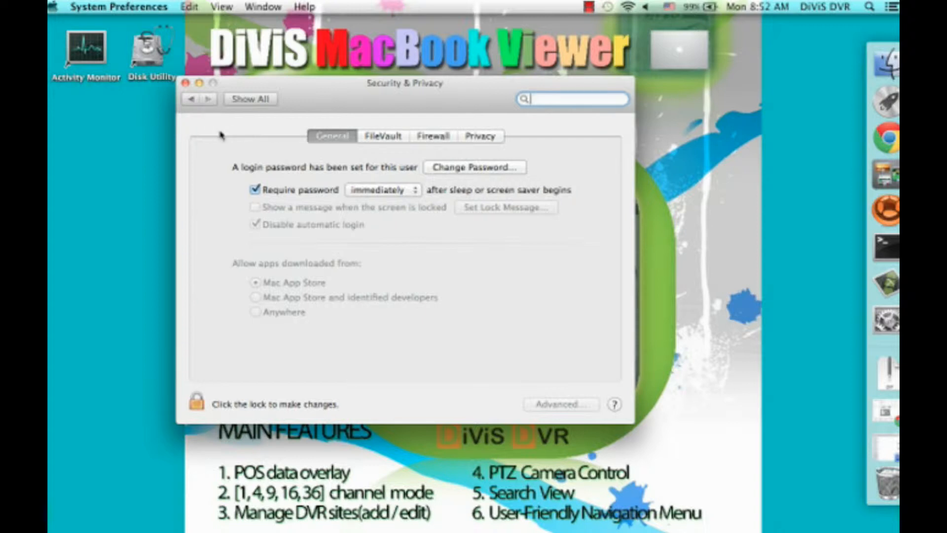
pyautogui.moveTo(205, 370)
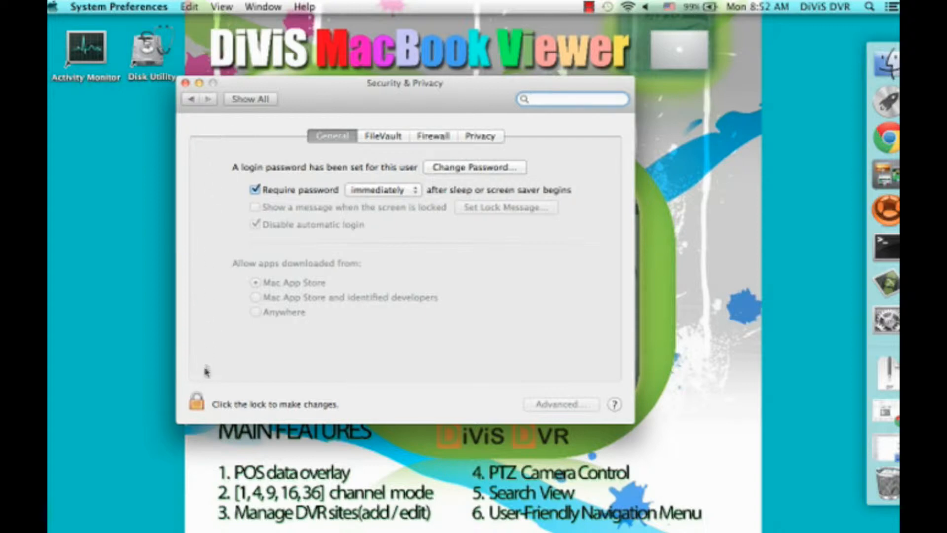
# Step: Unlock with the admin password, allow apps from Anywhere, then relock the settings
pyautogui.click(198, 404)
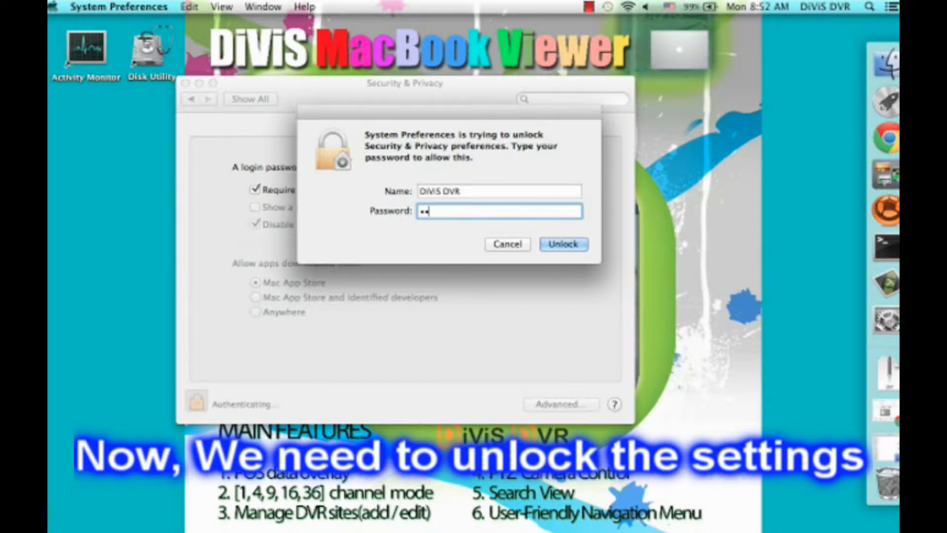
pyautogui.write('password')
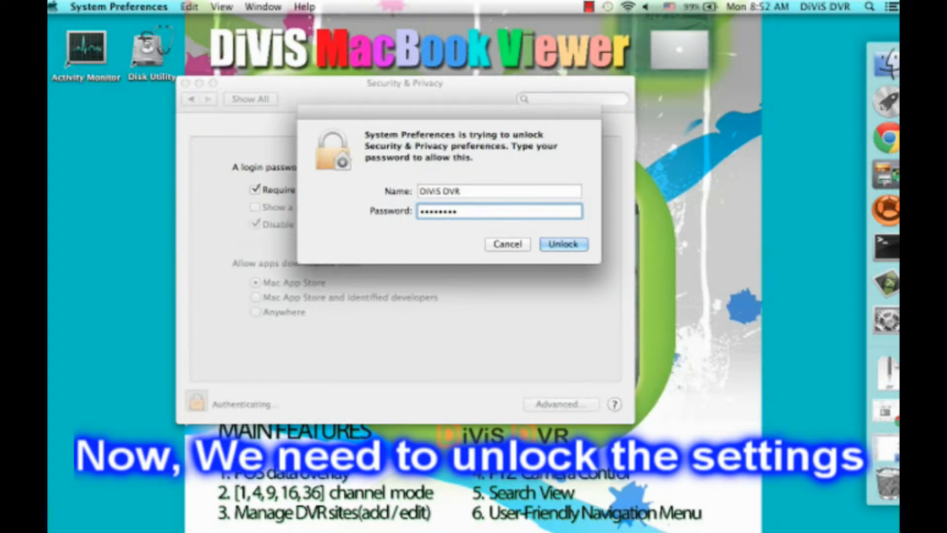
pyautogui.click(563, 244)
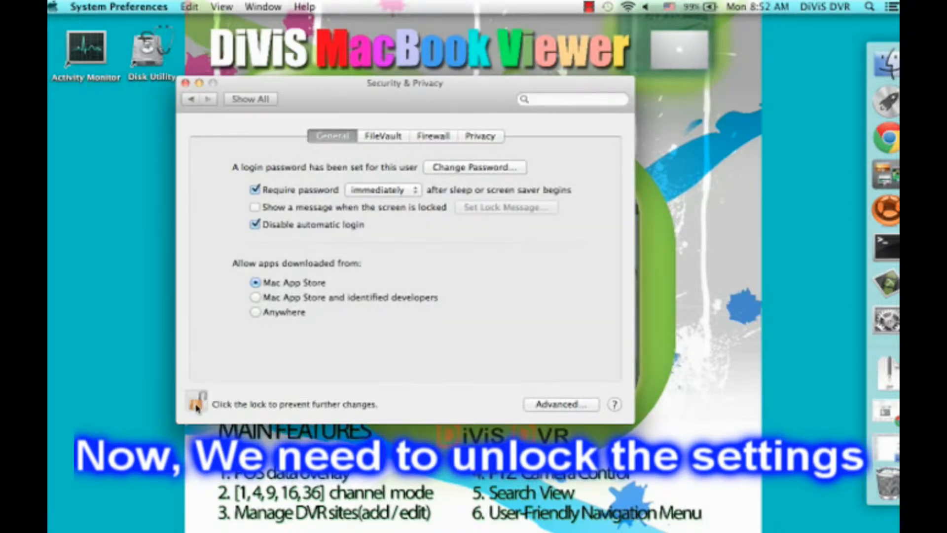
pyautogui.click(200, 403)
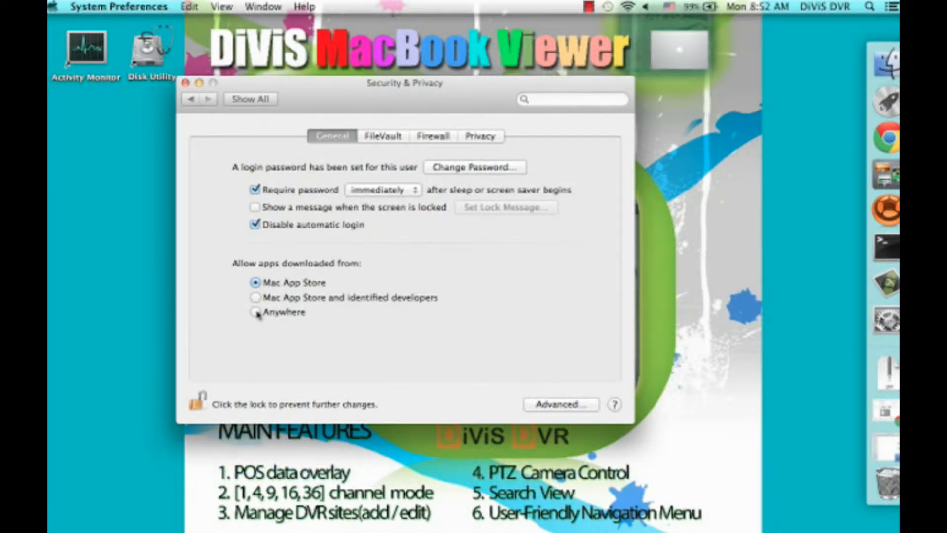
pyautogui.click(256, 312)
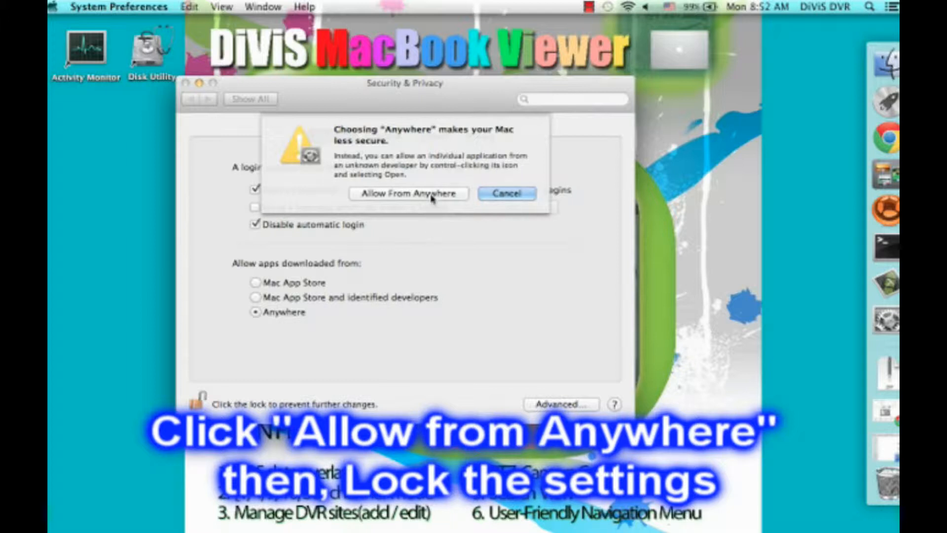
pyautogui.click(408, 194)
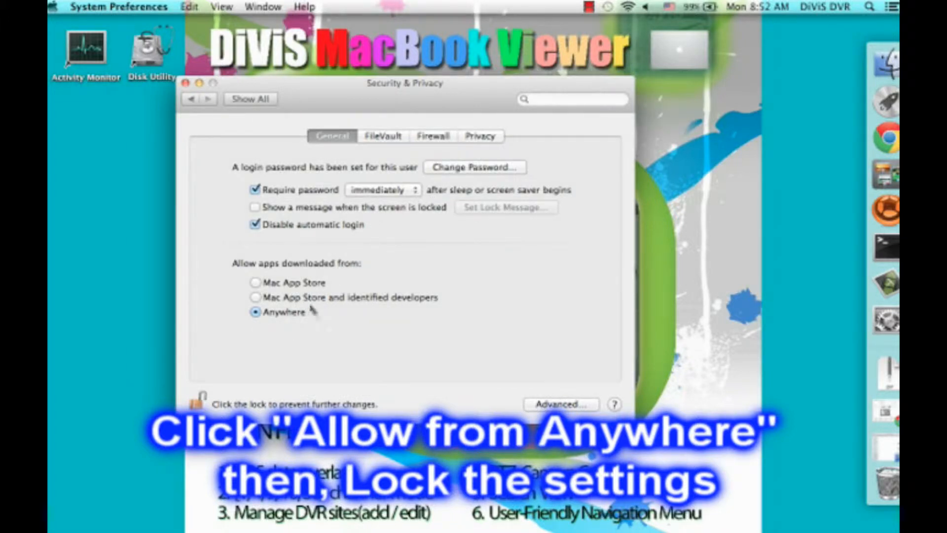
pyautogui.click(255, 312)
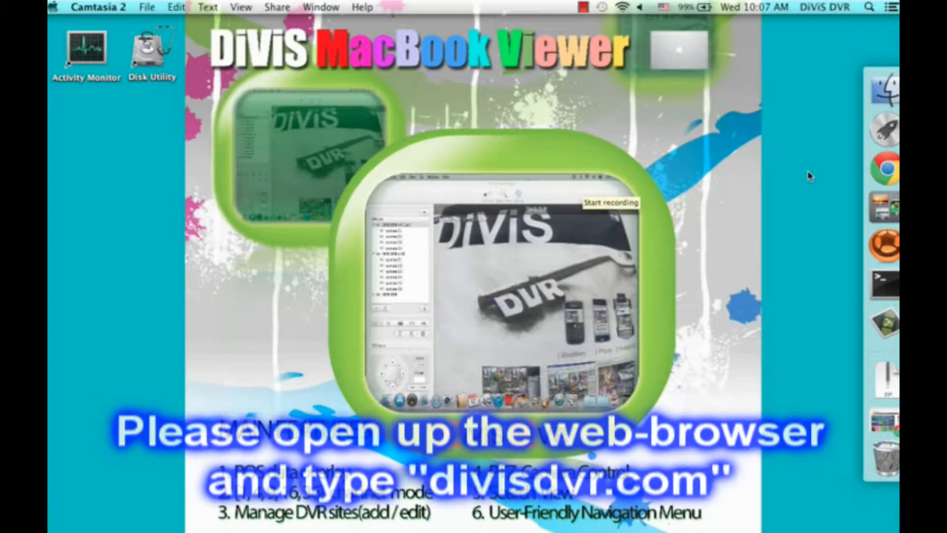
# Step: In Chrome, go to divisdvr.com's Software Download page and download the MacBook viewer
pyautogui.click(886, 167)
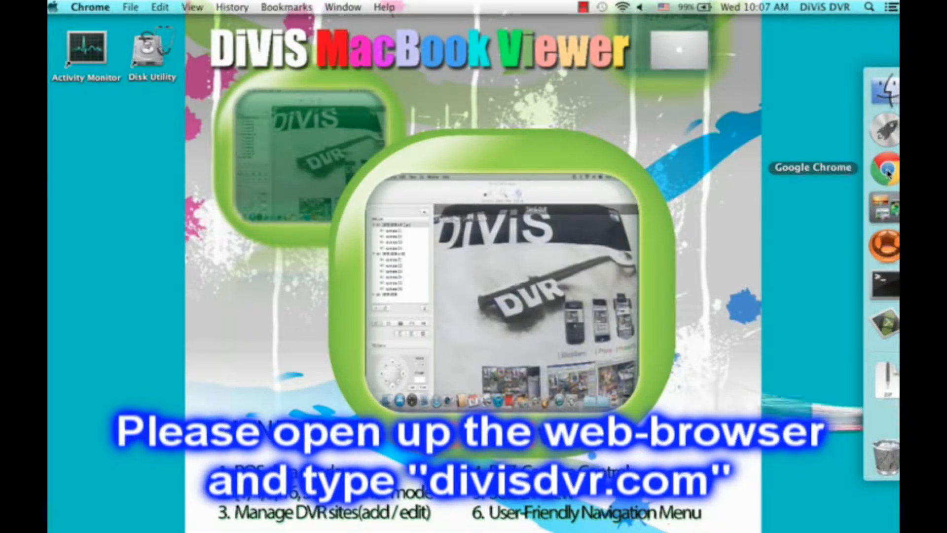
pyautogui.click(885, 167)
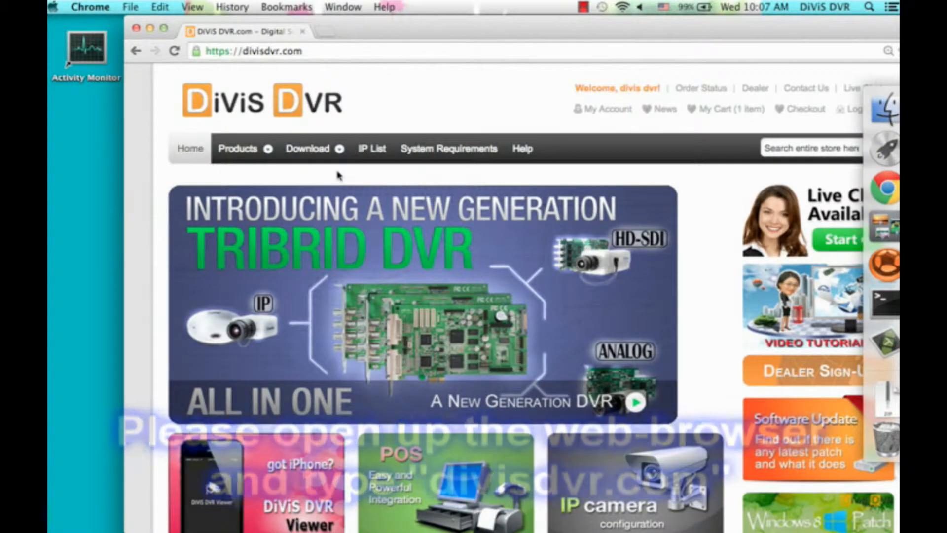
pyautogui.click(307, 148)
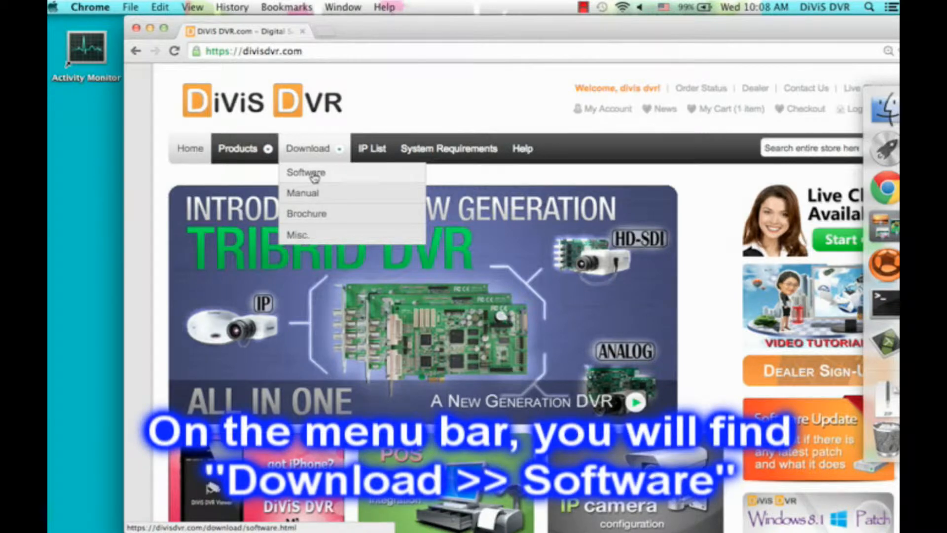
pyautogui.moveTo(346, 176)
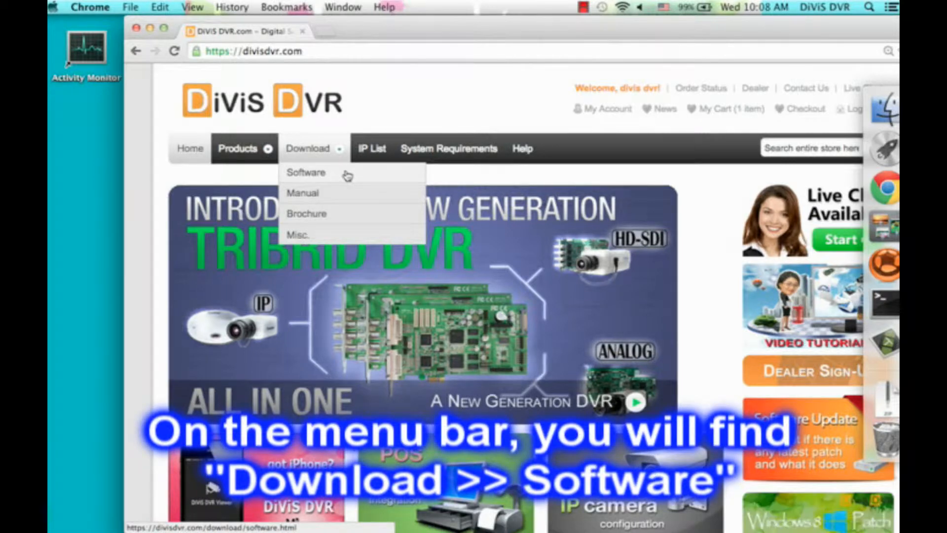
pyautogui.click(307, 173)
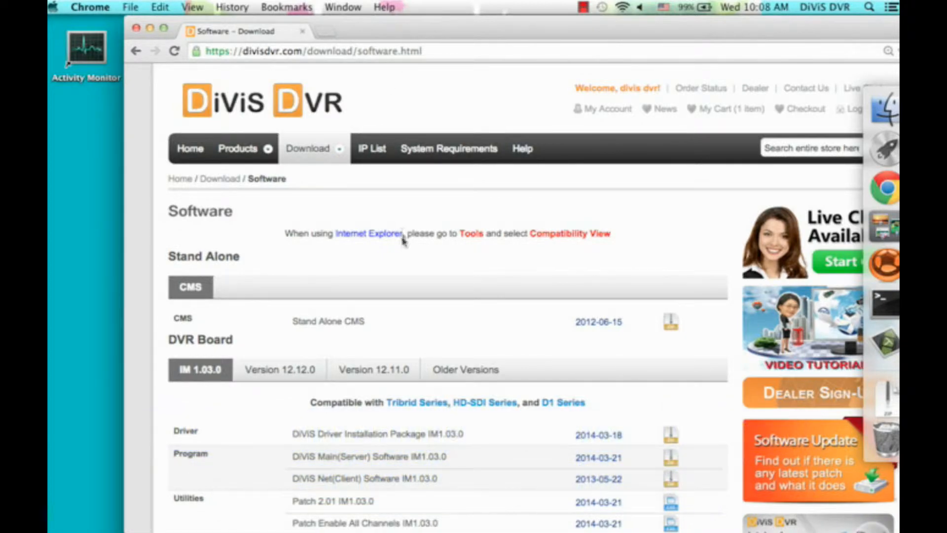
pyautogui.scroll(-3)
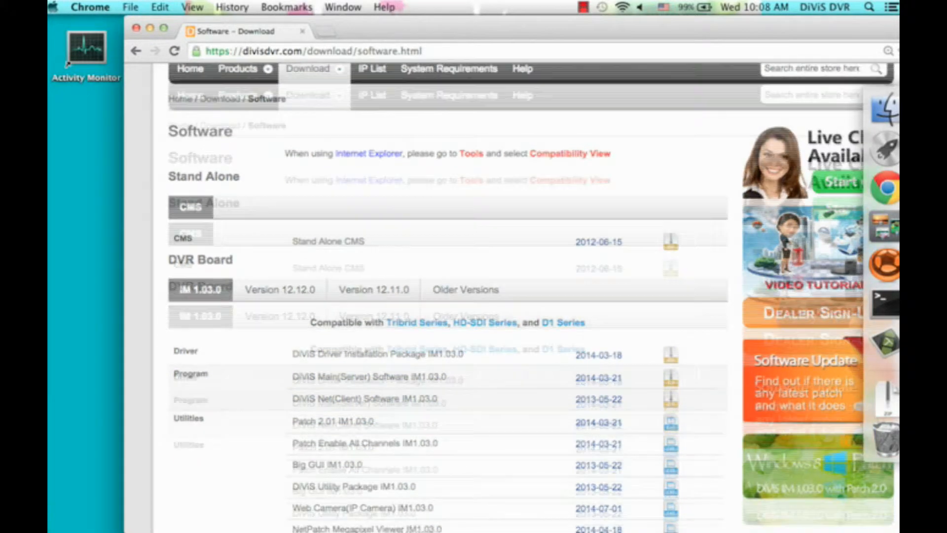
pyautogui.scroll(-3)
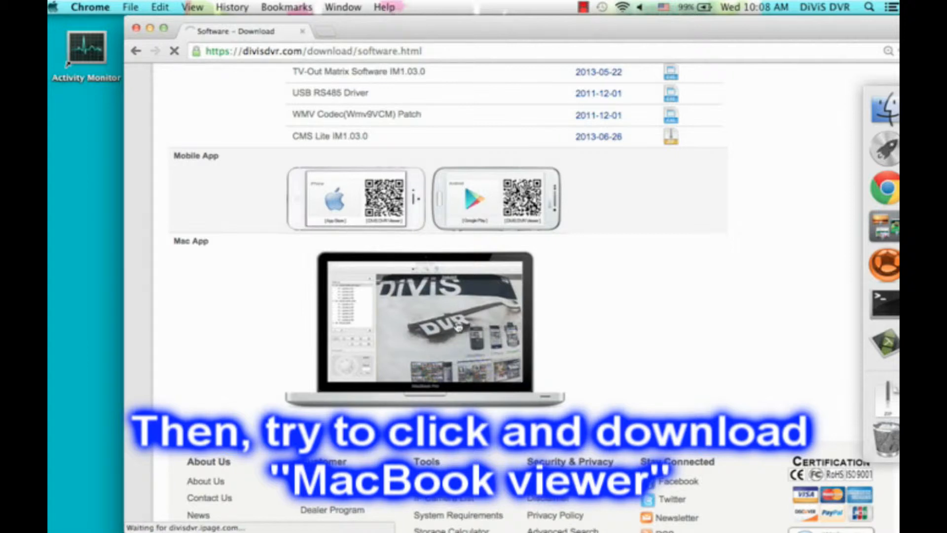
pyautogui.click(425, 326)
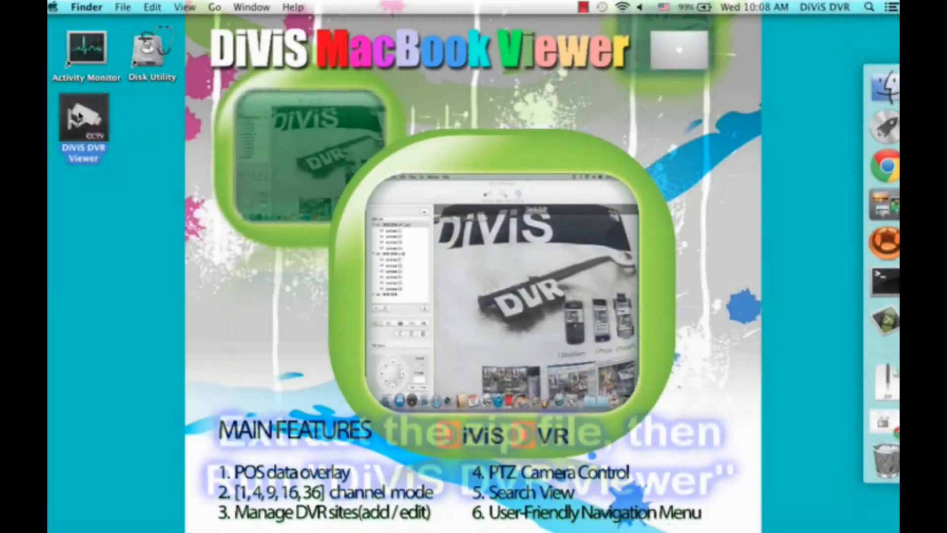
# Step: Launch DiViS DVR Viewer from the desktop and confirm Open in the security warning
pyautogui.doubleClick(83, 119)
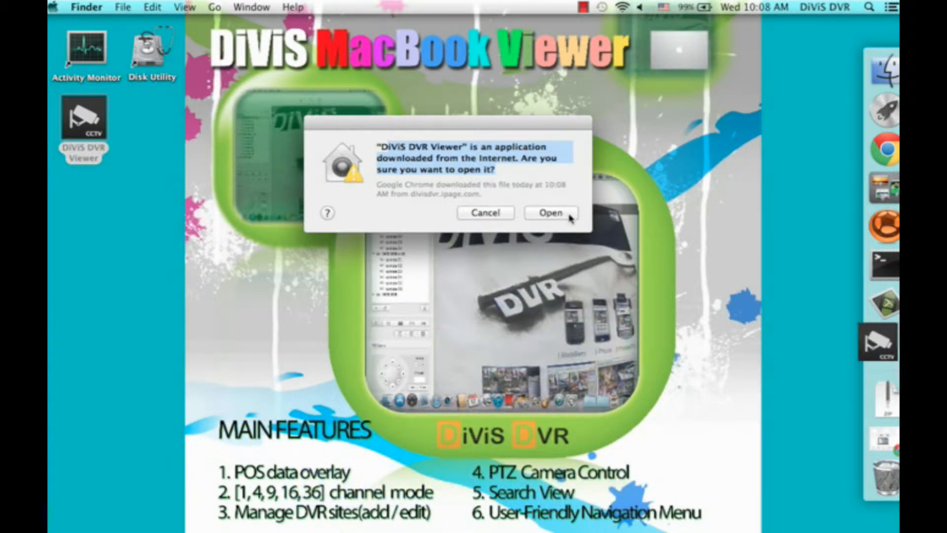
pyautogui.click(549, 212)
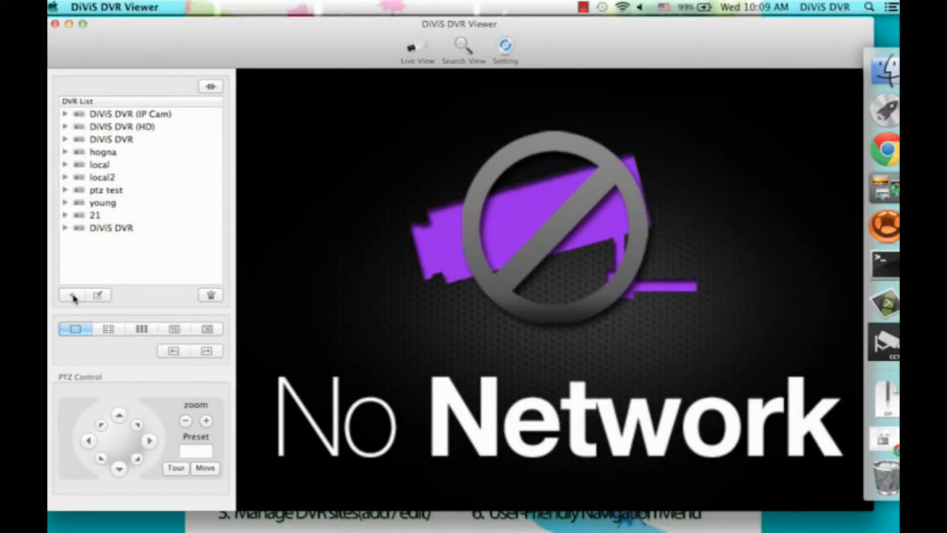
# Step: Add and save site 'DiViS DVR TEST' at 192.168.1.43 with 16 channels and login, then select it
pyautogui.click(71, 295)
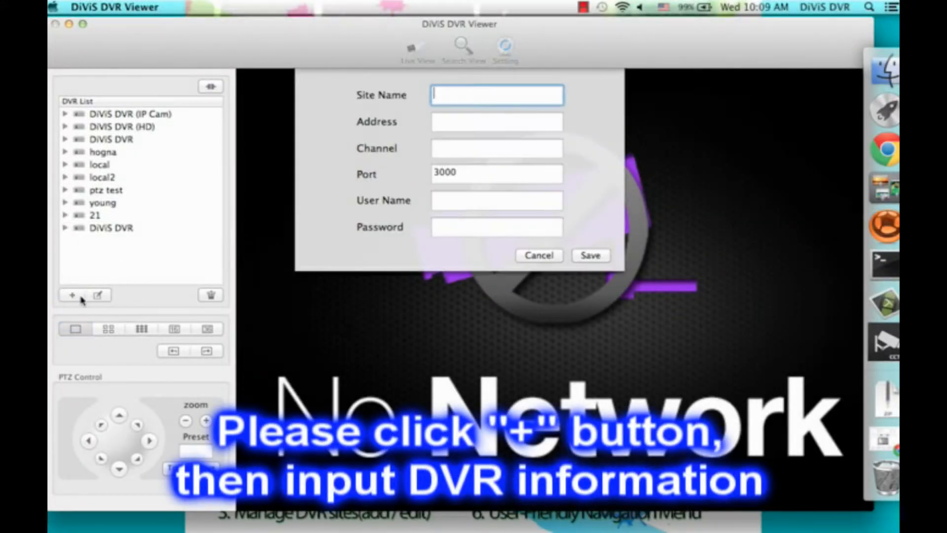
pyautogui.write('DiViS')
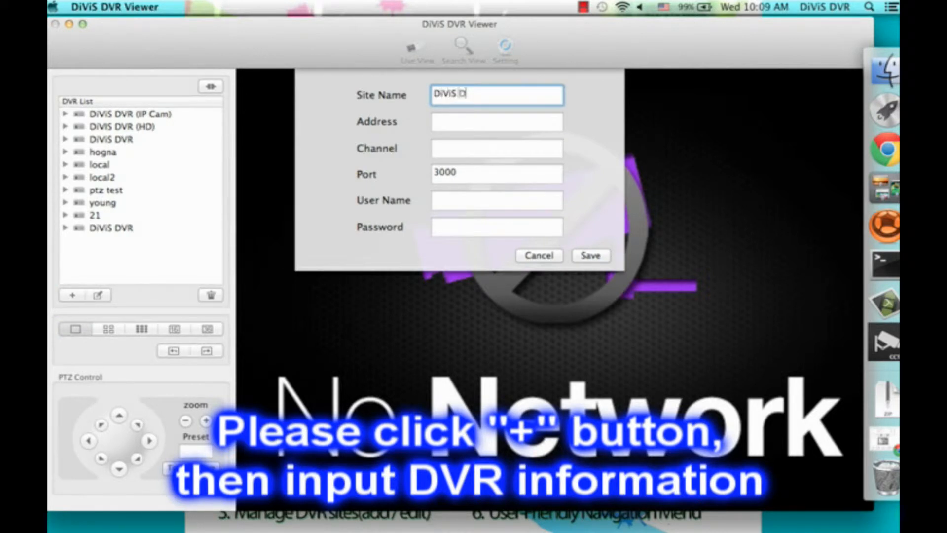
pyautogui.write('DVR TEST')
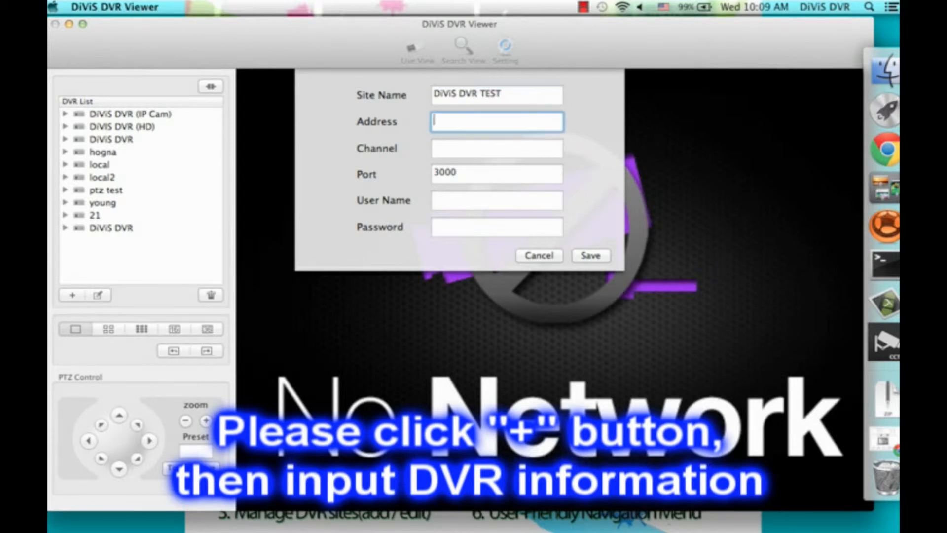
pyautogui.write('192.168.1.')
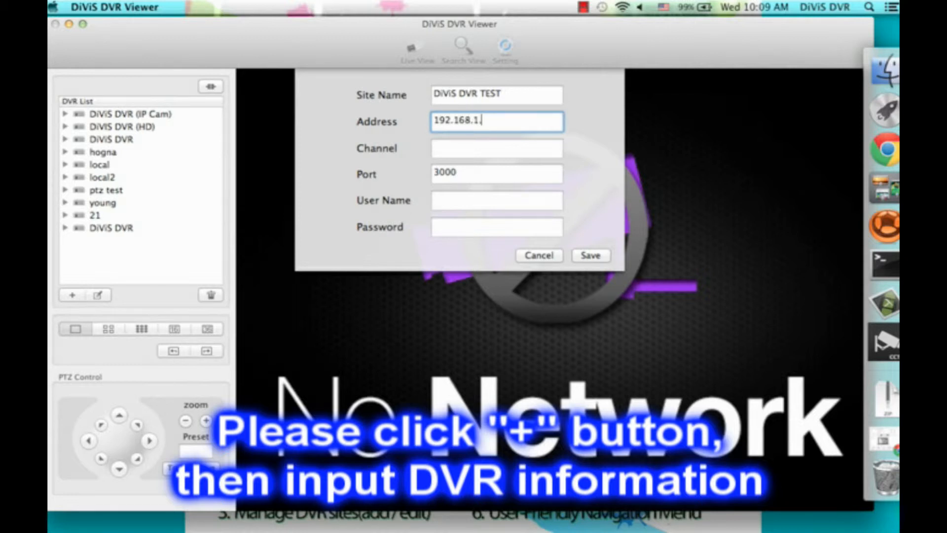
pyautogui.write('43')
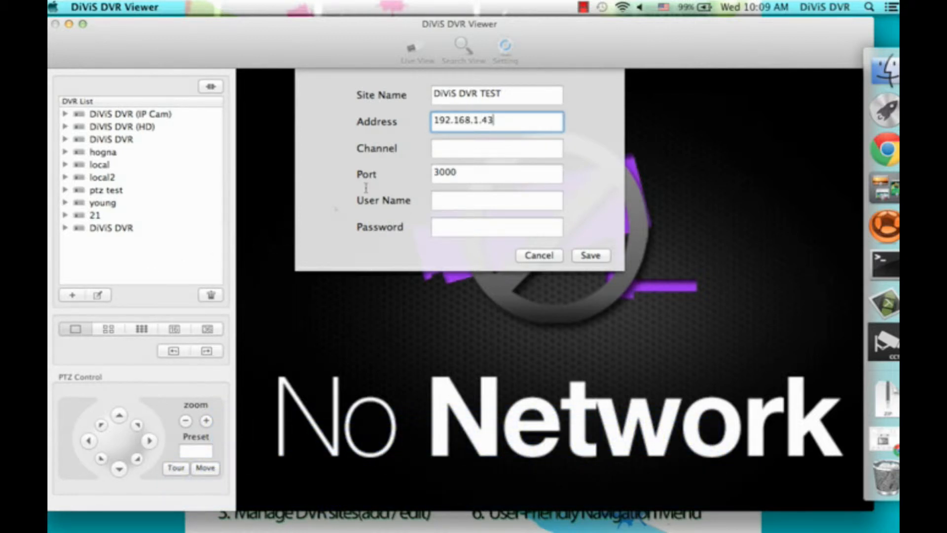
pyautogui.write('16')
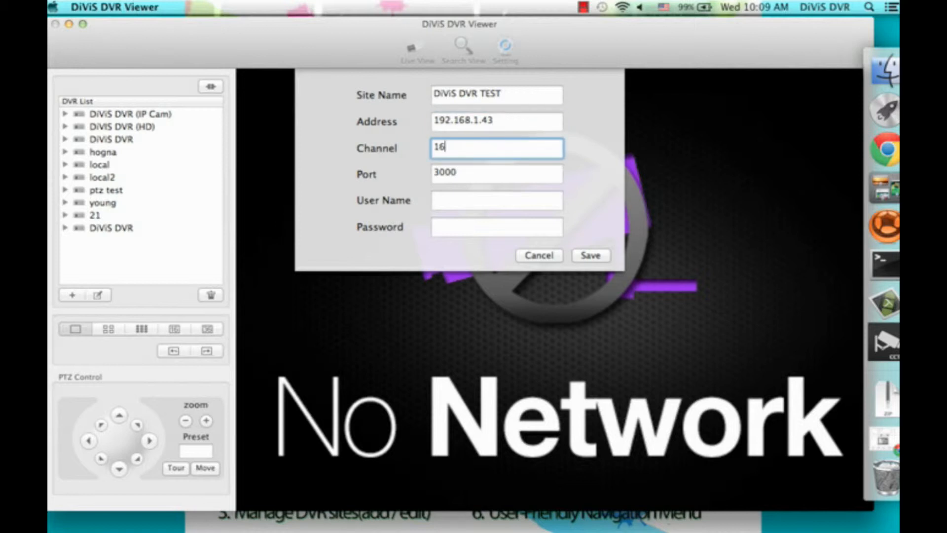
pyautogui.write('1')
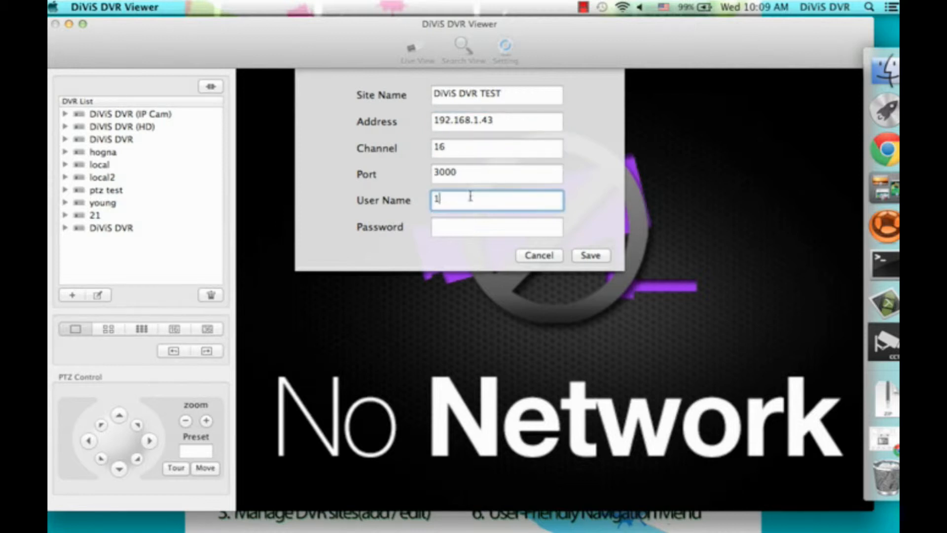
pyautogui.write('•')
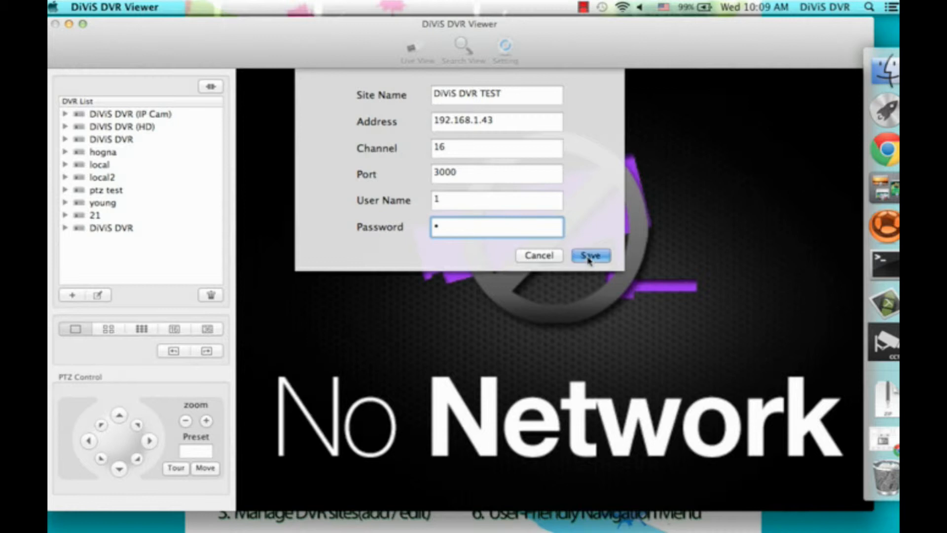
pyautogui.click(589, 255)
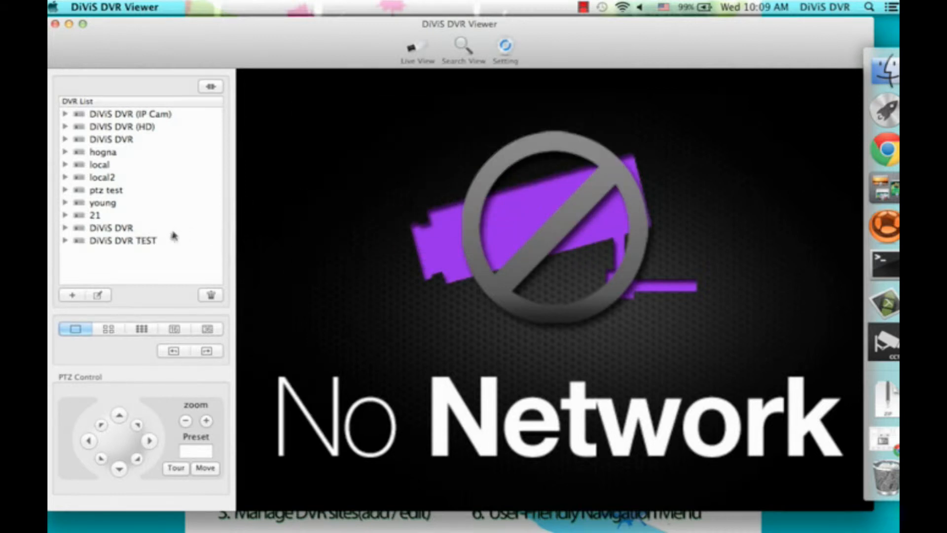
pyautogui.click(123, 240)
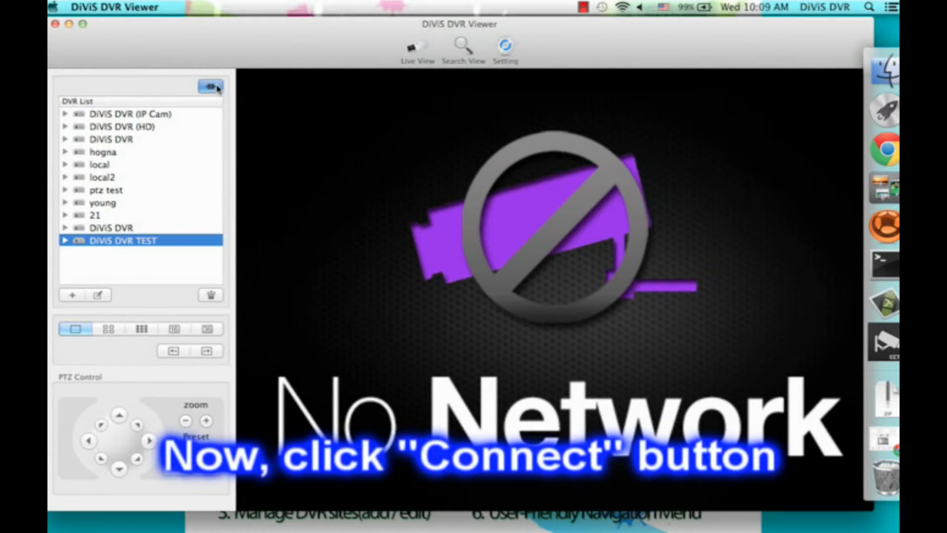
# Step: Connect to DiViS DVR TEST, pan the camera right, then pick the site for recorded-video search
pyautogui.click(210, 86)
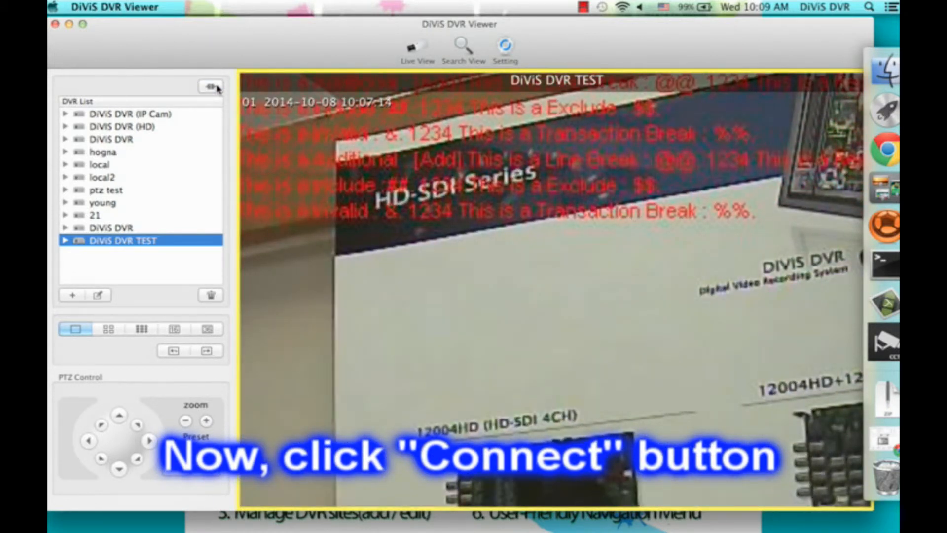
pyautogui.click(212, 86)
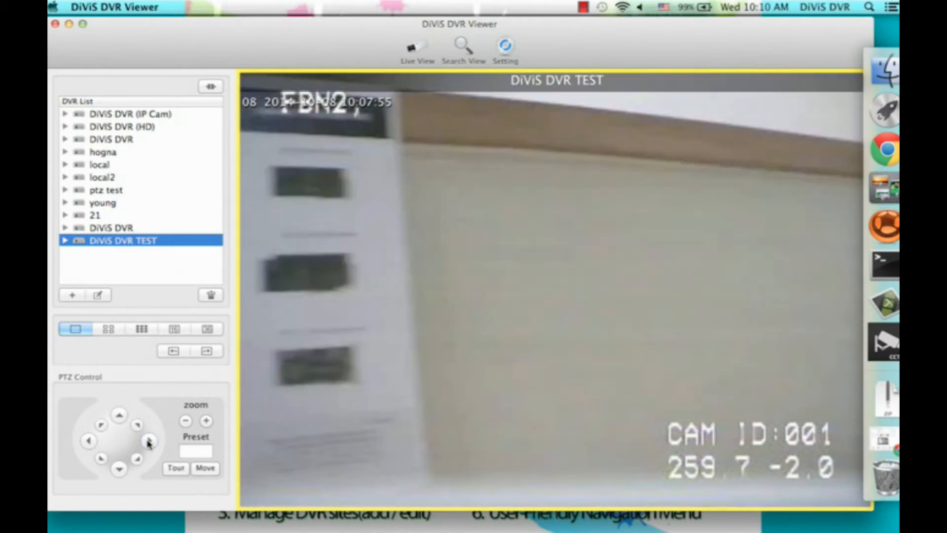
pyautogui.click(149, 441)
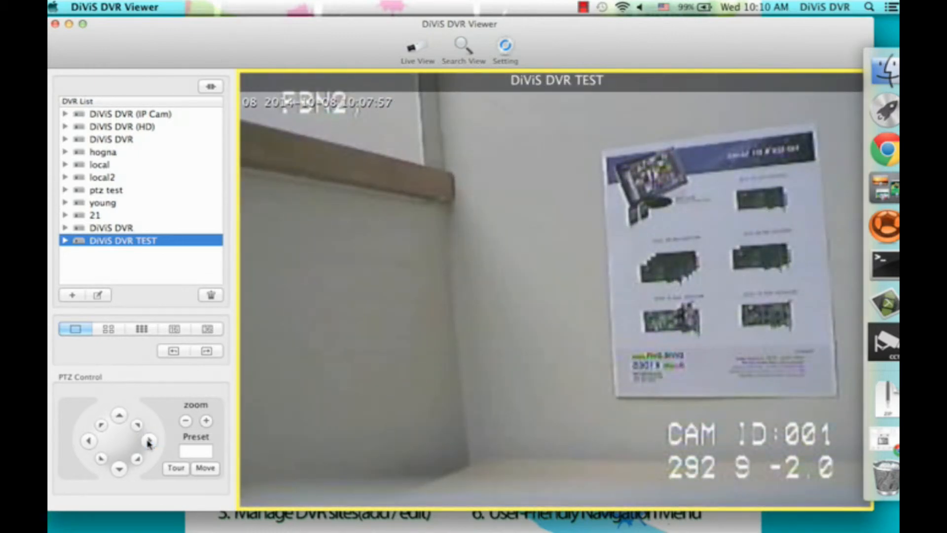
pyautogui.click(463, 46)
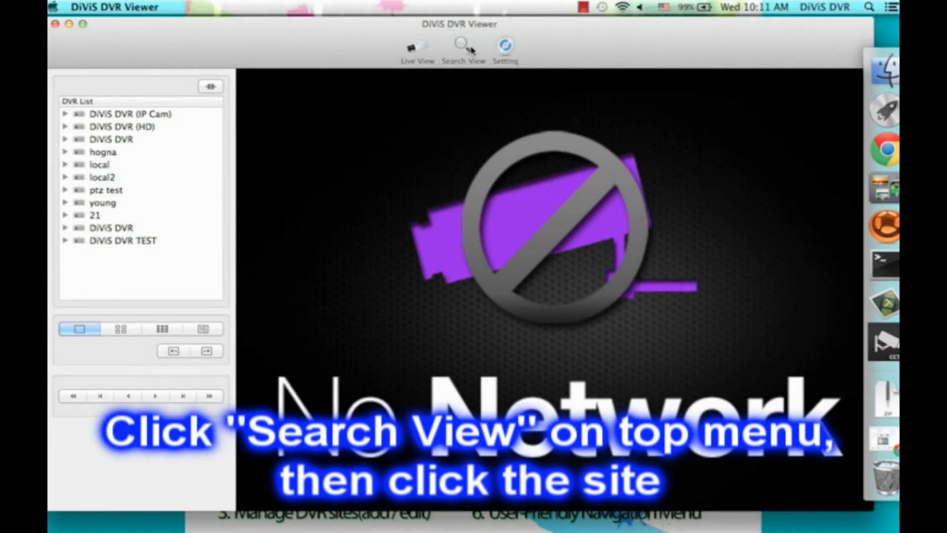
pyautogui.click(123, 240)
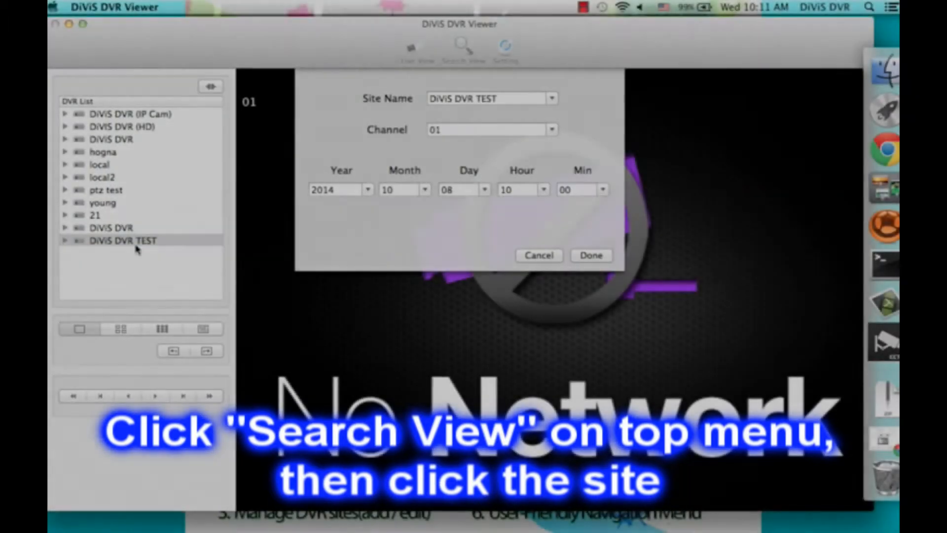